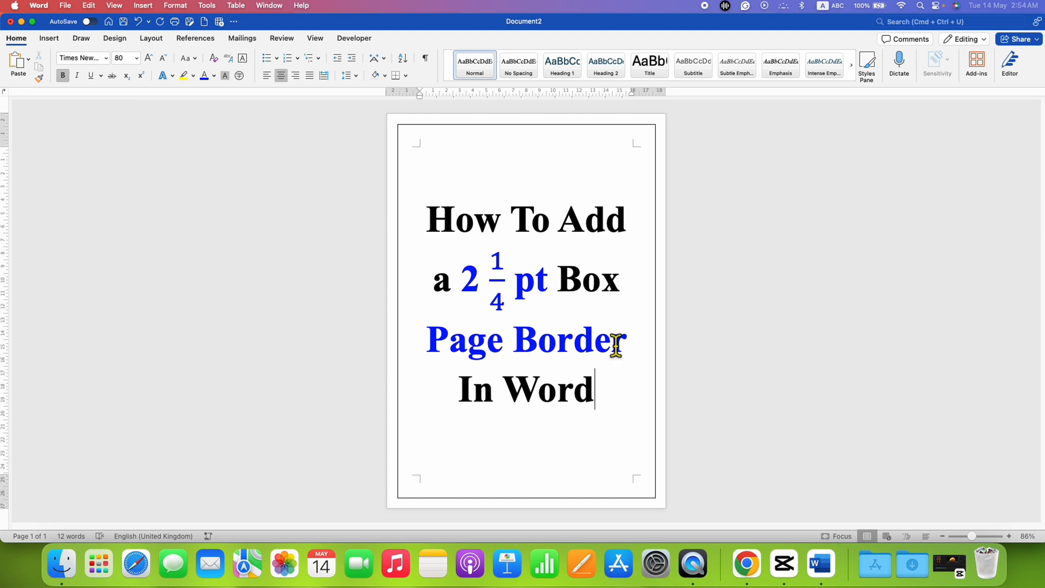
{"action": "mouse_move", "coordinate": [612, 406]}
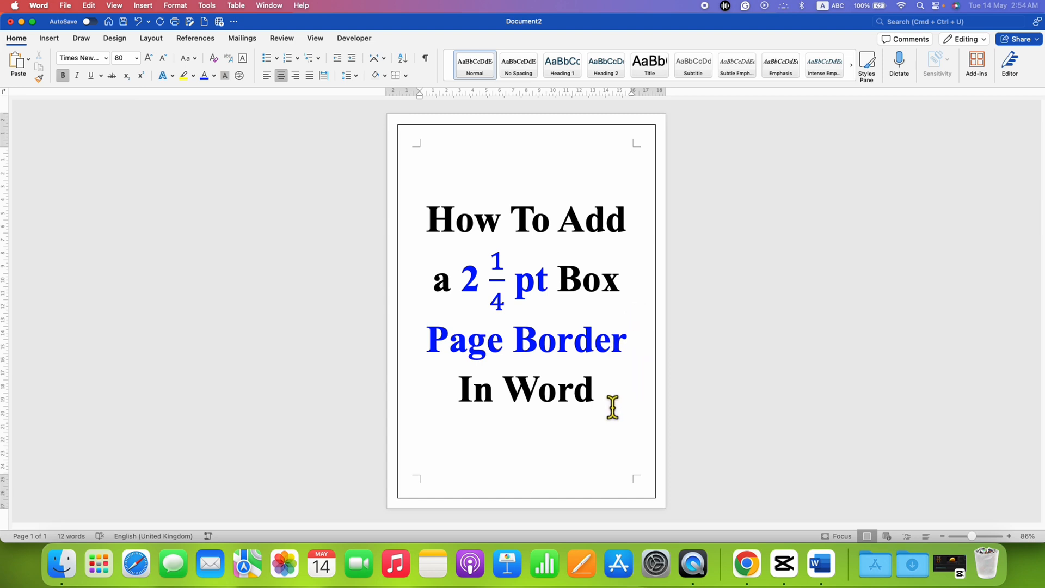
- Switch the ribbon to the Design options with themes and page border features
{"action": "left_click", "coordinate": [595, 389]}
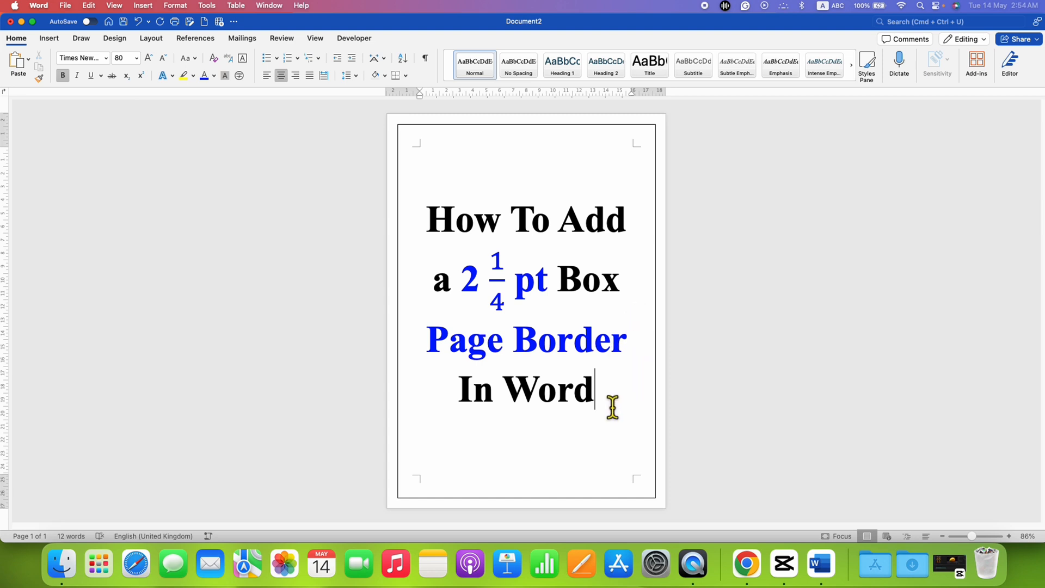
{"action": "mouse_move", "coordinate": [612, 431]}
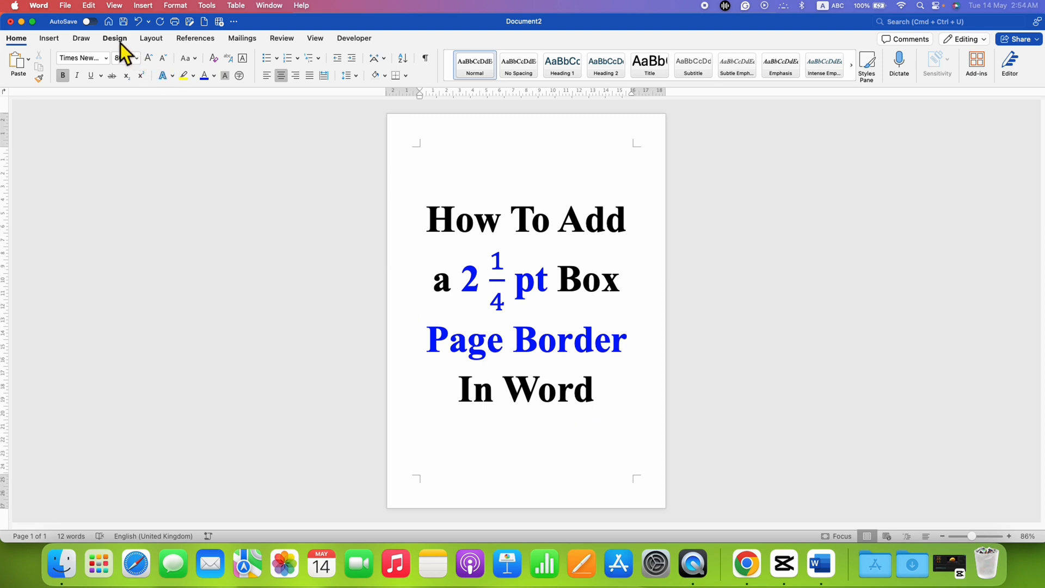
{"action": "left_click", "coordinate": [115, 38]}
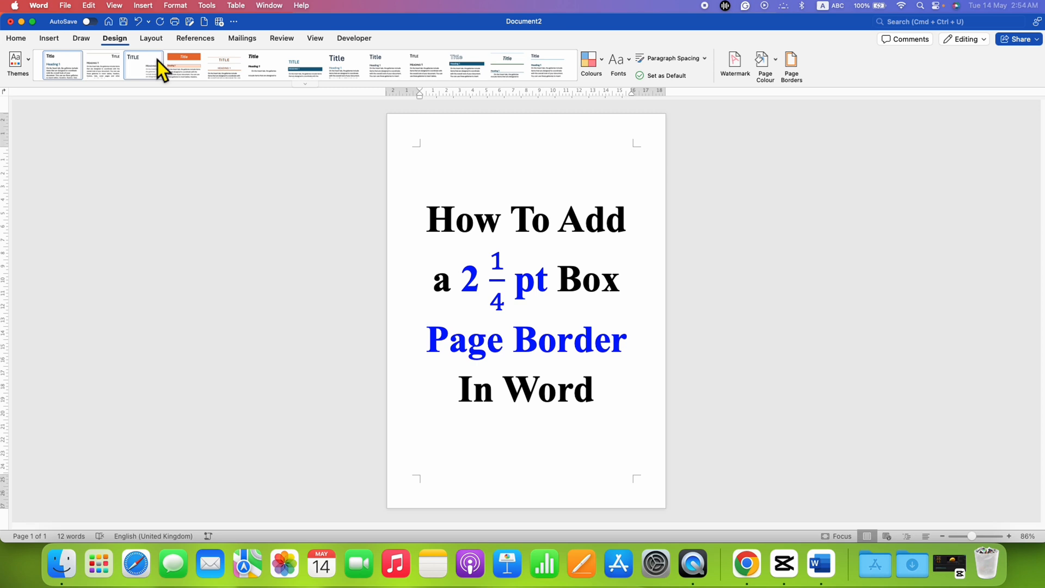
{"action": "mouse_move", "coordinate": [791, 65]}
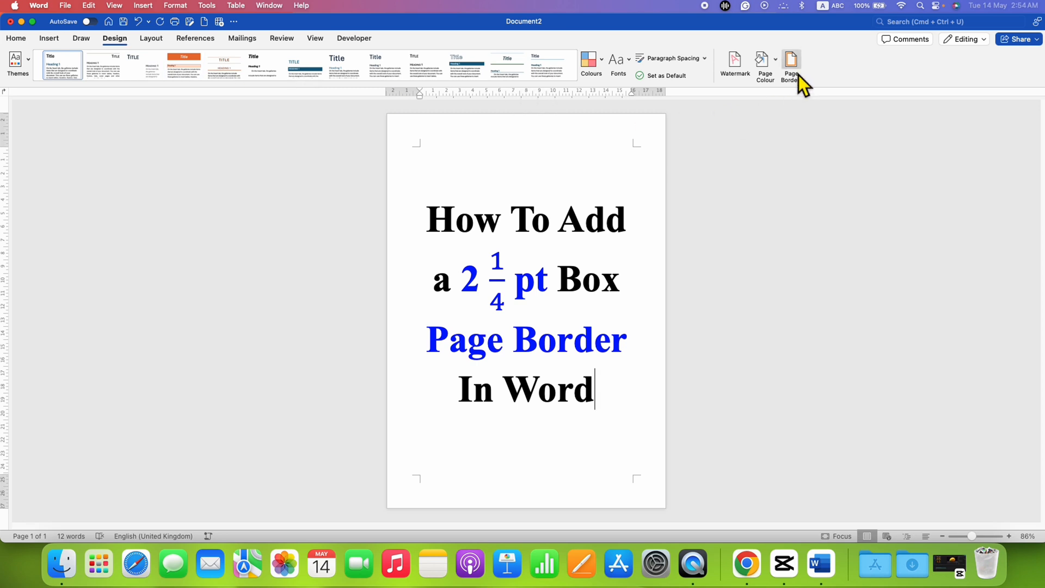
{"action": "mouse_move", "coordinate": [792, 60]}
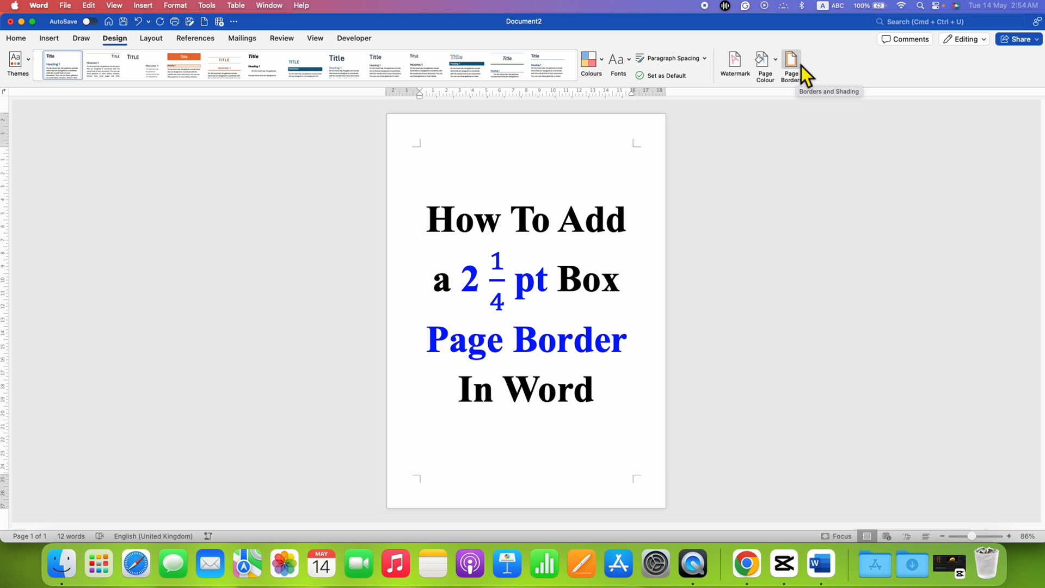
- In Page Borders, choose the Box setting and bring up the black line colour choice
{"action": "left_click", "coordinate": [790, 63]}
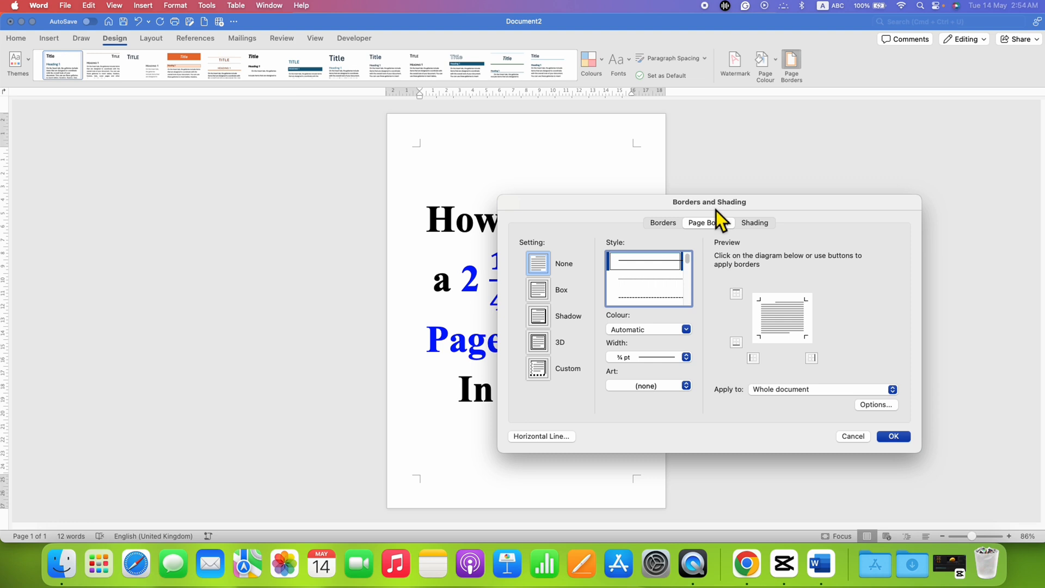
{"action": "mouse_move", "coordinate": [723, 236]}
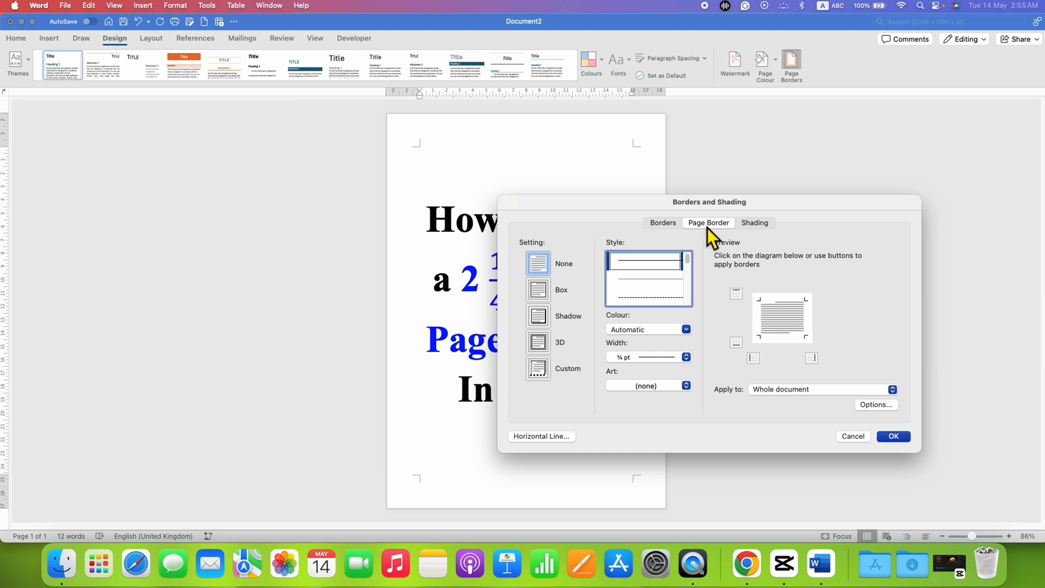
{"action": "mouse_move", "coordinate": [714, 239]}
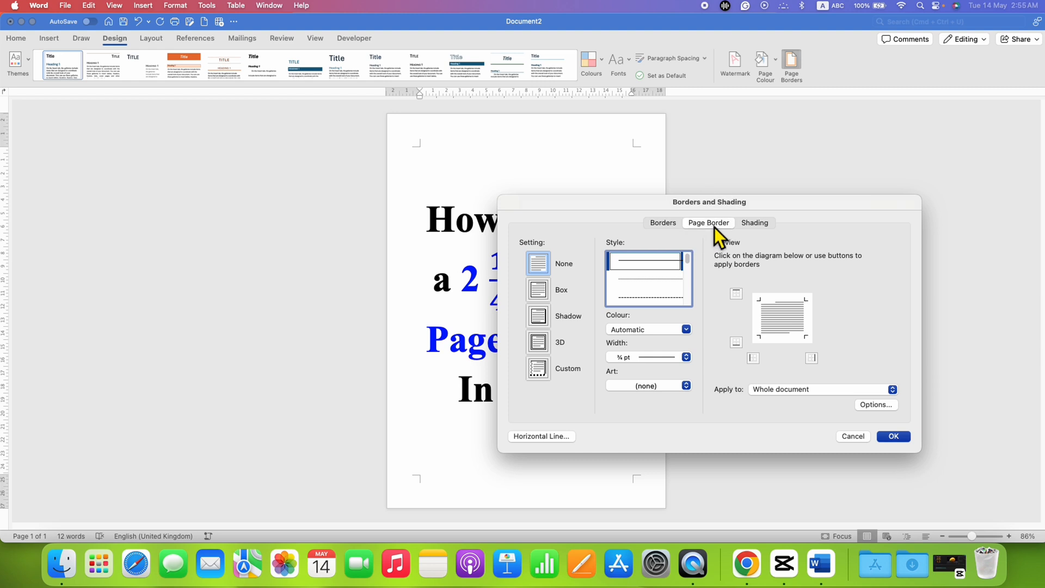
{"action": "mouse_move", "coordinate": [541, 273]}
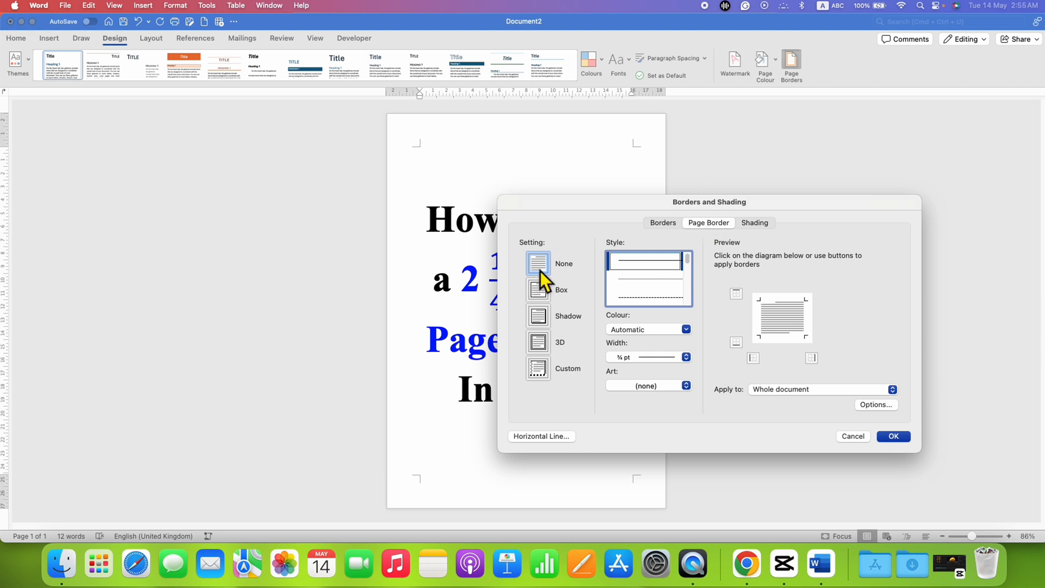
{"action": "left_click", "coordinate": [538, 283]}
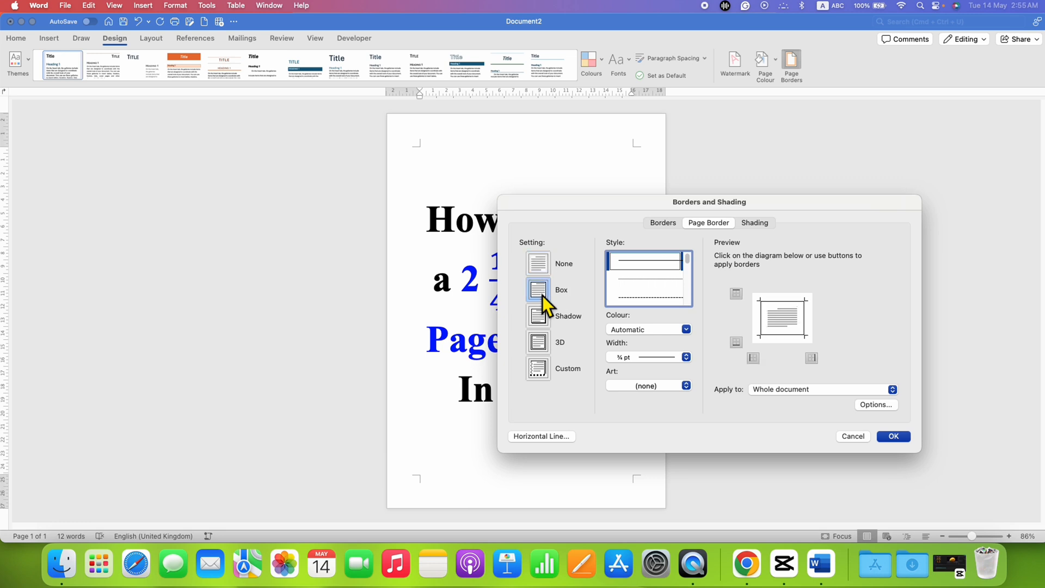
{"action": "left_click", "coordinate": [686, 329]}
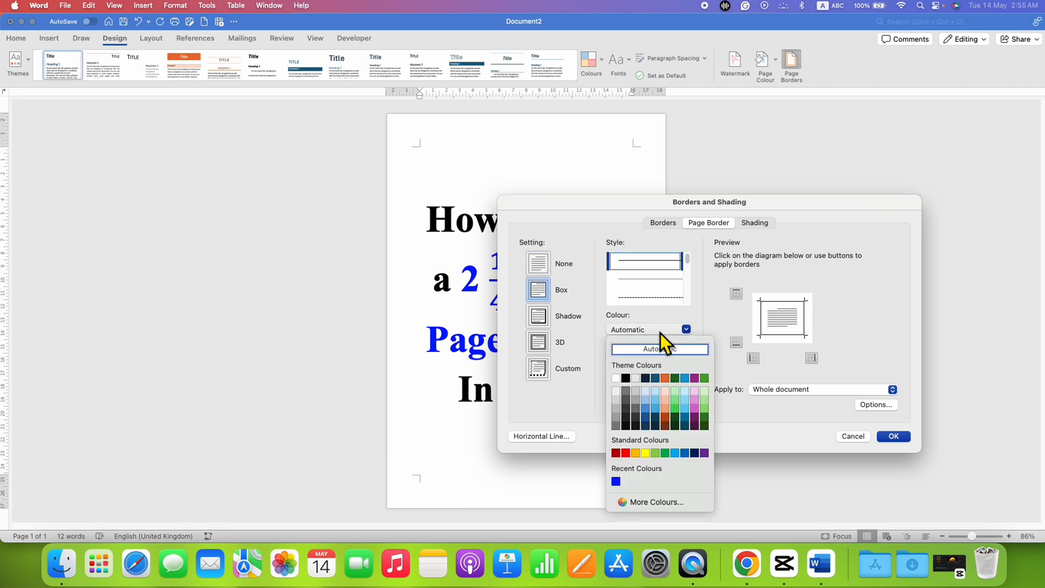
{"action": "mouse_move", "coordinate": [634, 392]}
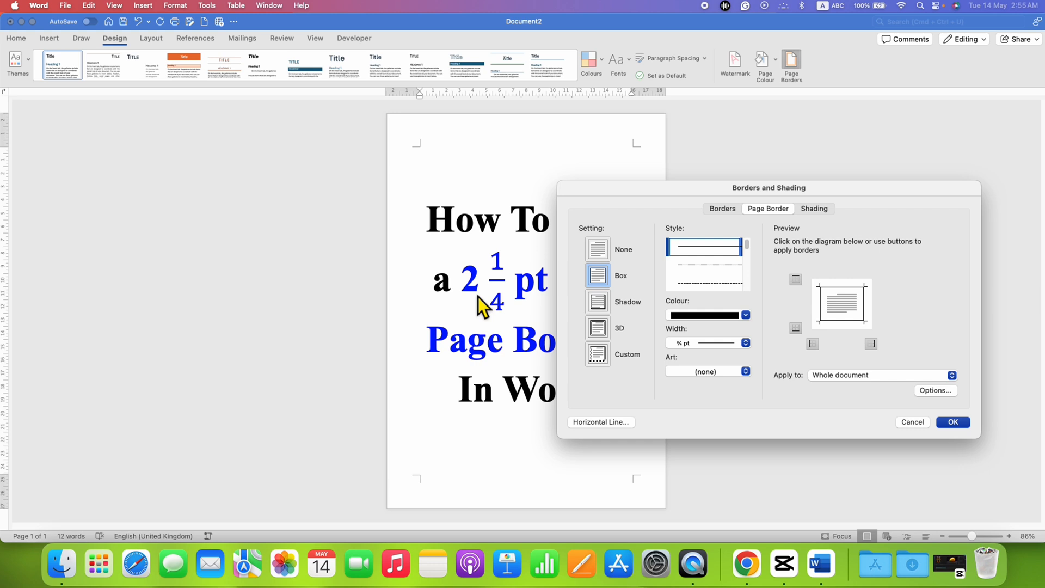
{"action": "mouse_move", "coordinate": [660, 369]}
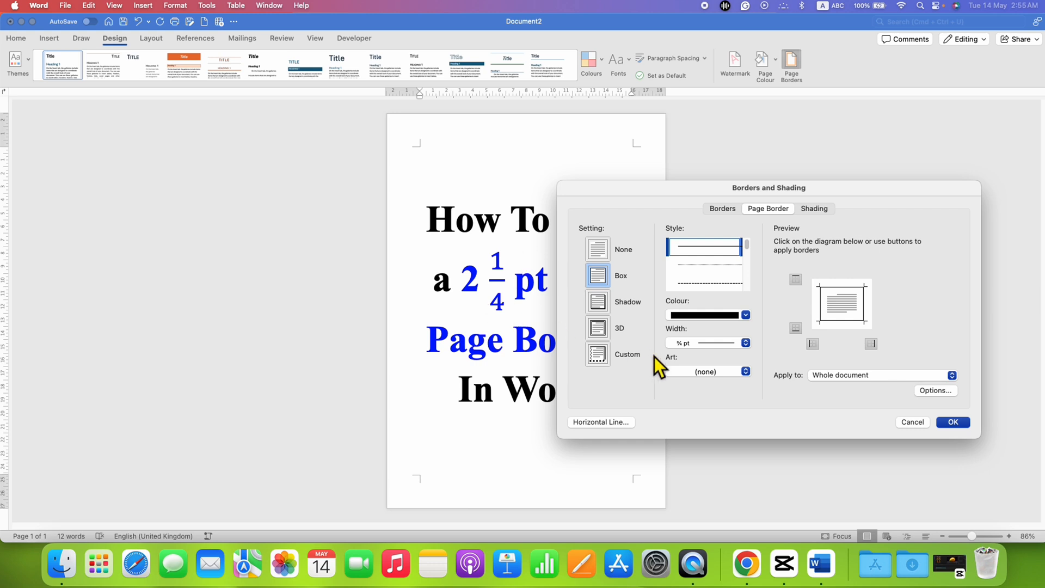
- Set the box border line width to 2¼ pt
{"action": "left_click", "coordinate": [745, 343]}
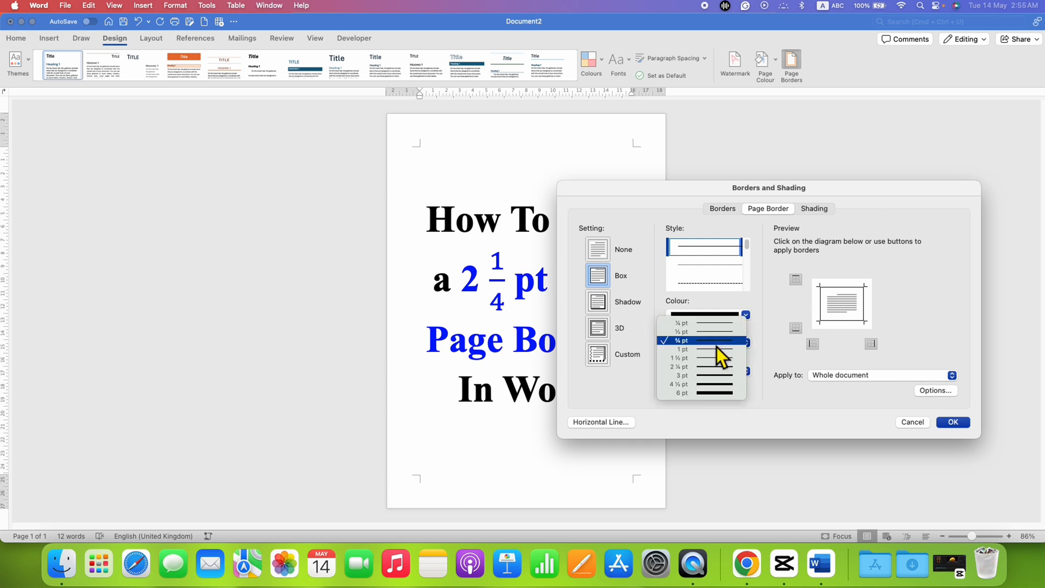
{"action": "mouse_move", "coordinate": [700, 367]}
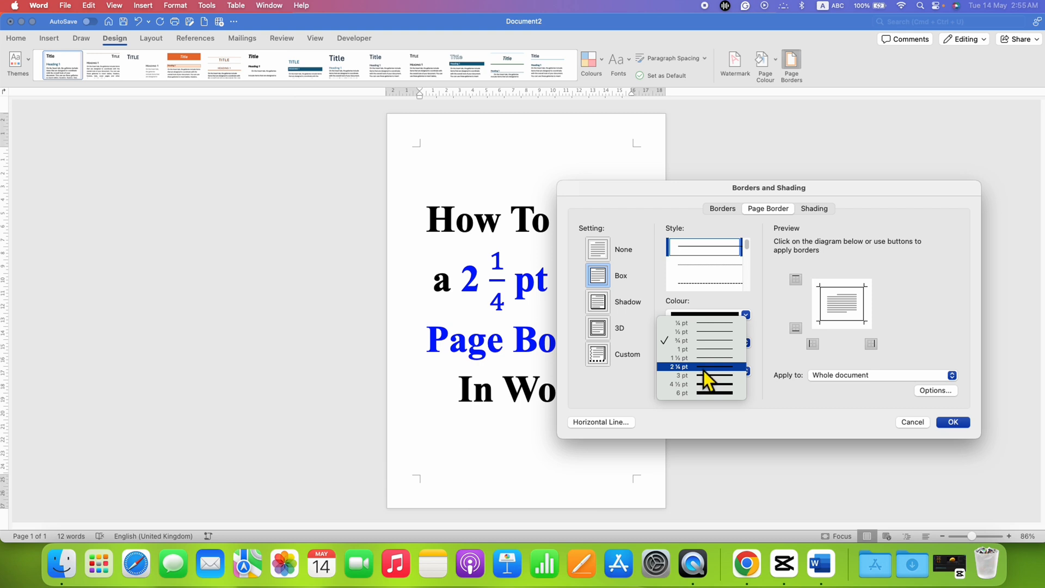
{"action": "mouse_move", "coordinate": [703, 370]}
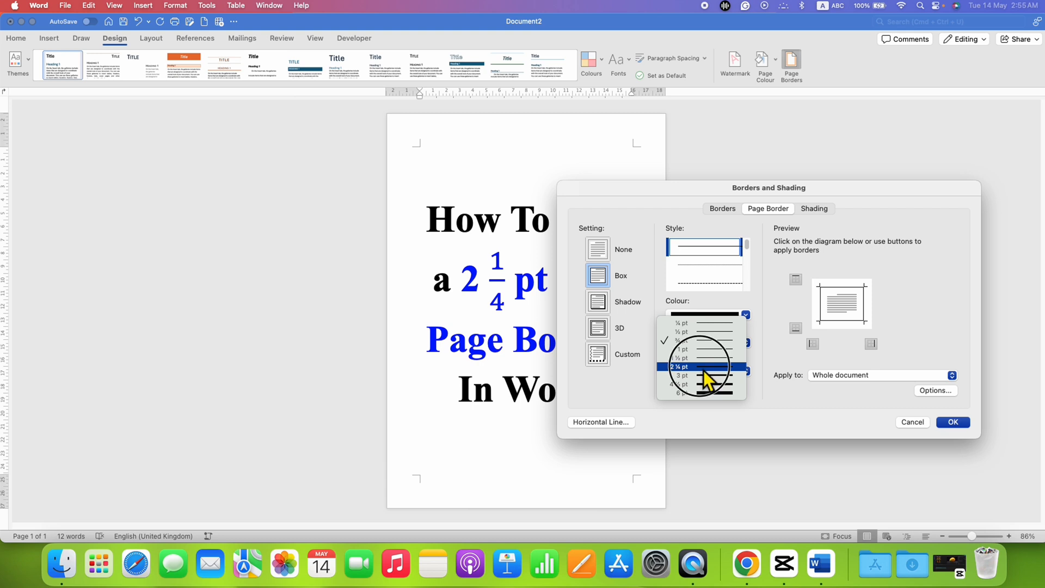
{"action": "left_click", "coordinate": [682, 367]}
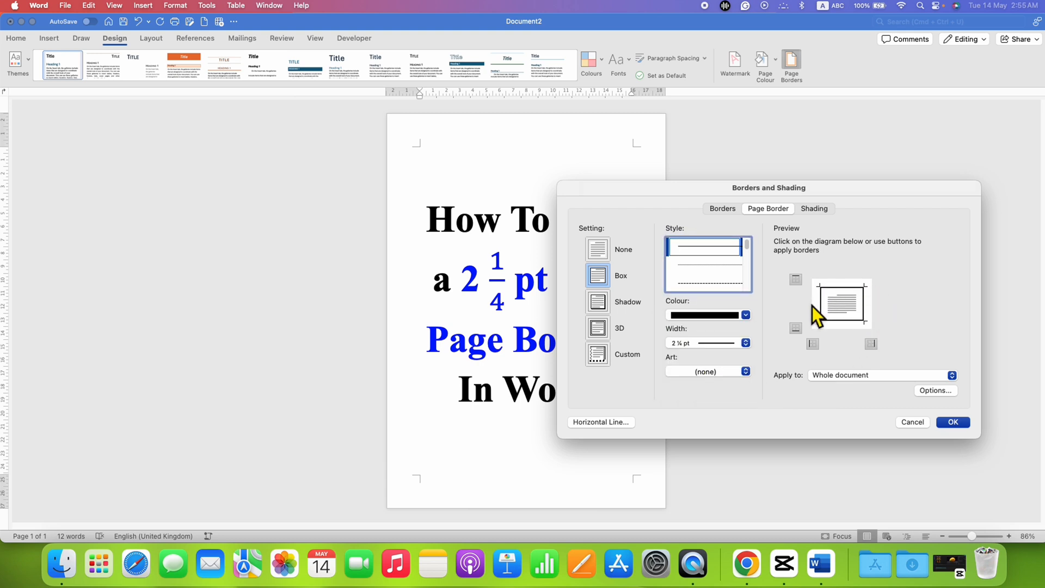
{"action": "left_click", "coordinate": [952, 375]}
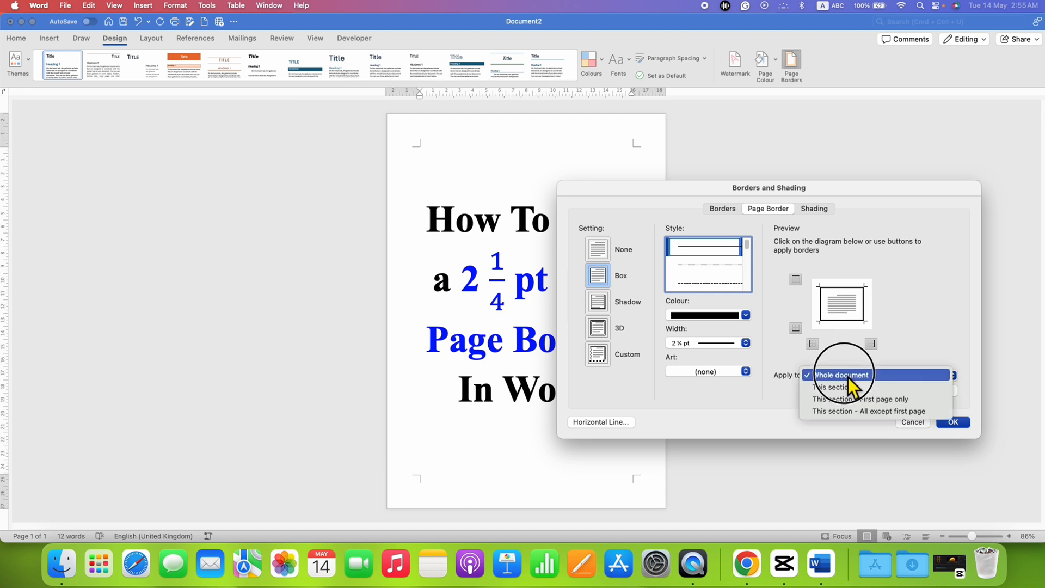
{"action": "mouse_move", "coordinate": [877, 389]}
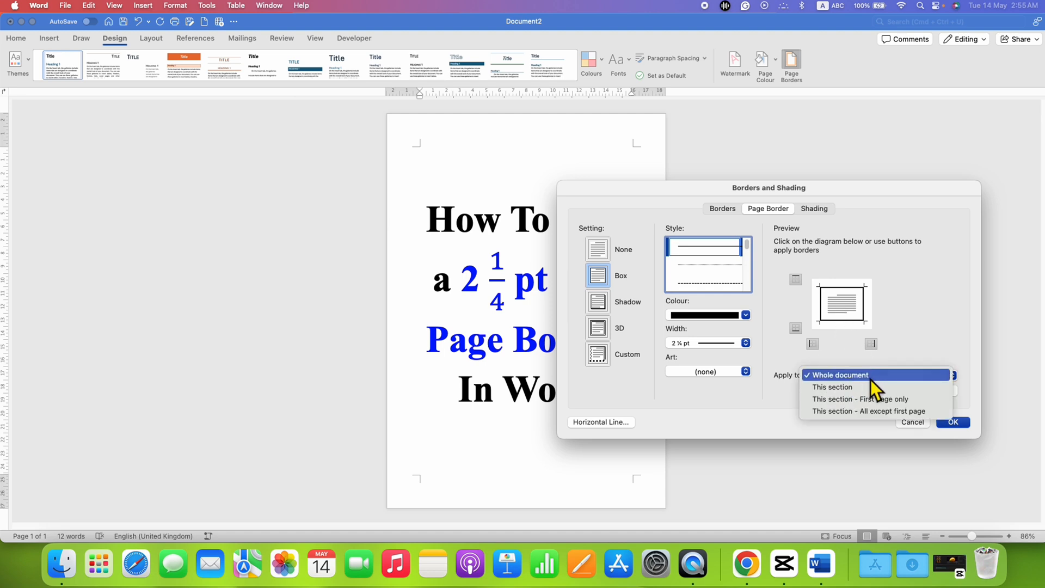
{"action": "mouse_move", "coordinate": [833, 387]}
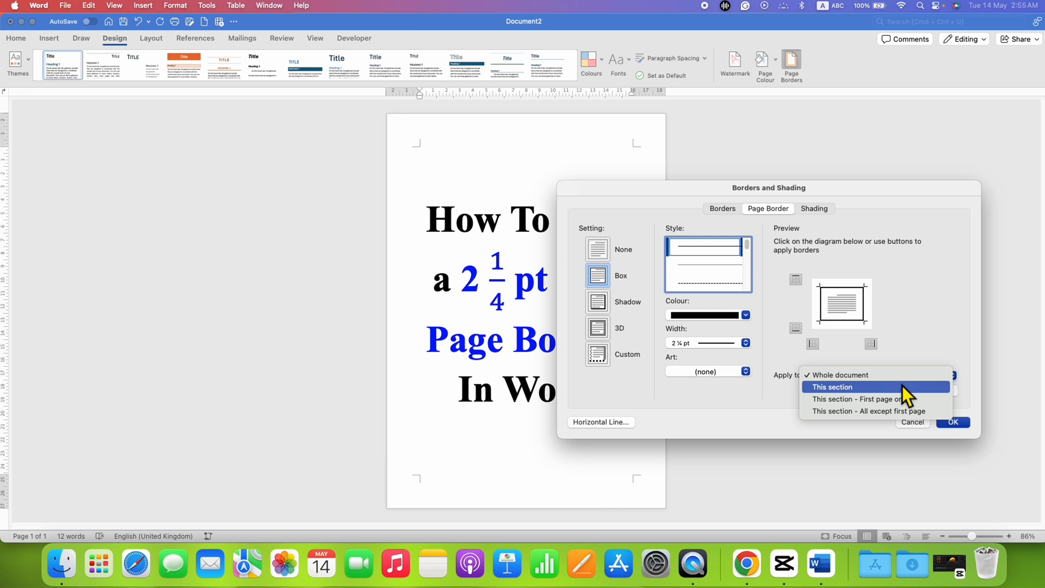
{"action": "mouse_move", "coordinate": [903, 414]}
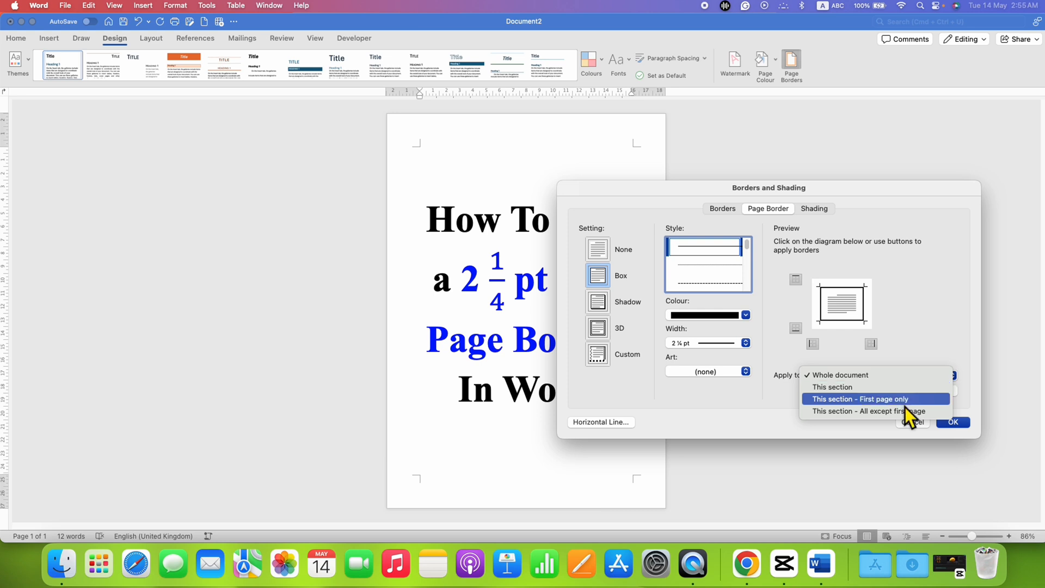
{"action": "mouse_move", "coordinate": [908, 406]}
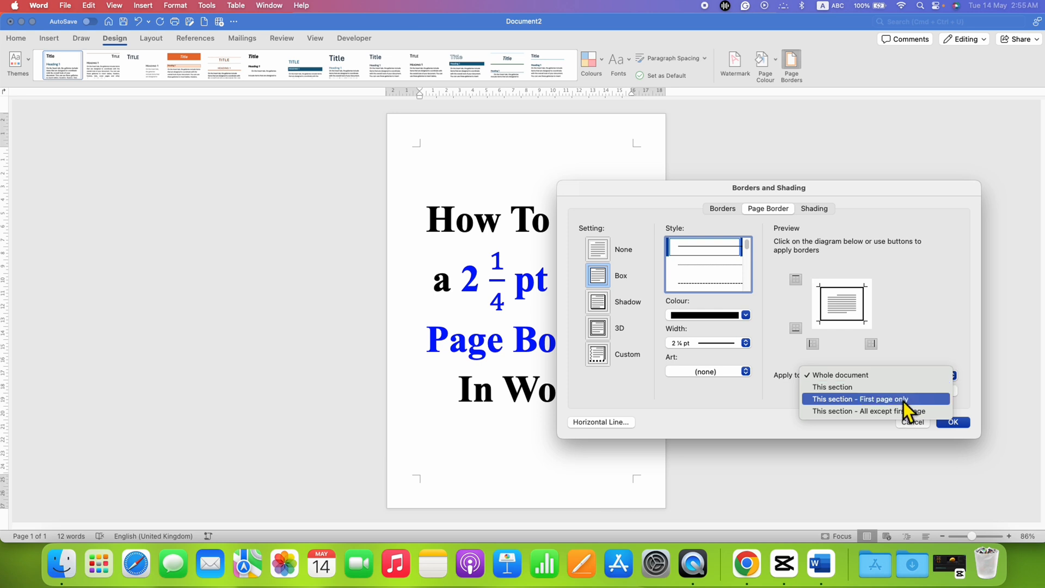
{"action": "mouse_move", "coordinate": [877, 375]}
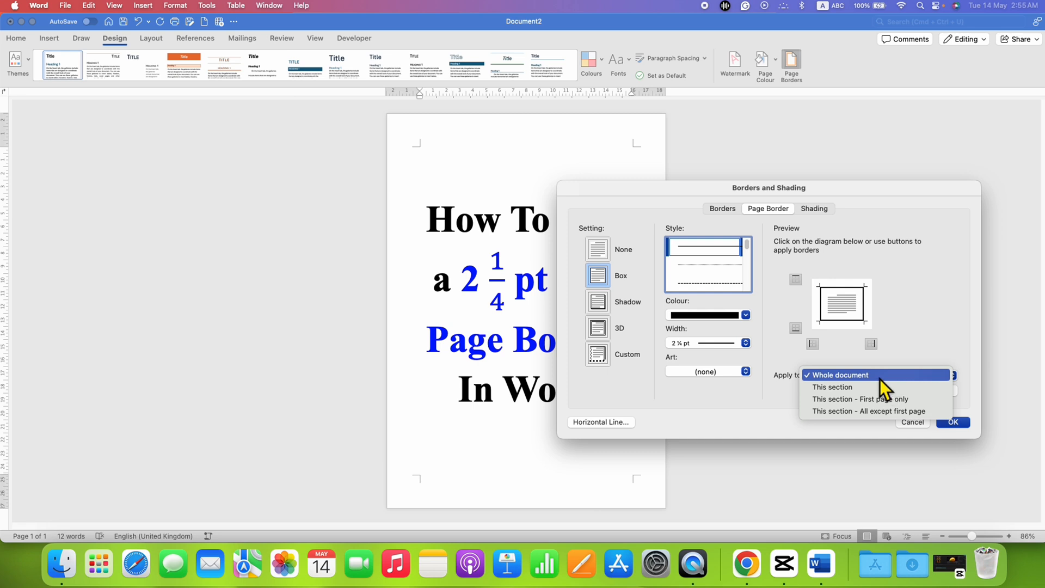
{"action": "left_click", "coordinate": [841, 375]}
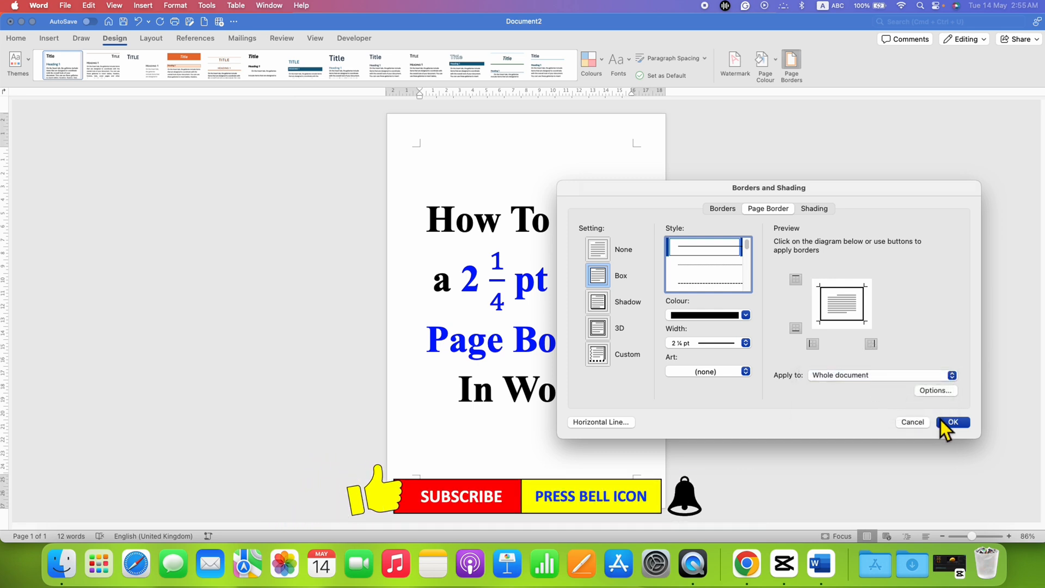
- Apply the black 2¼ pt box border to the whole document and return to the page
{"action": "left_click", "coordinate": [952, 423]}
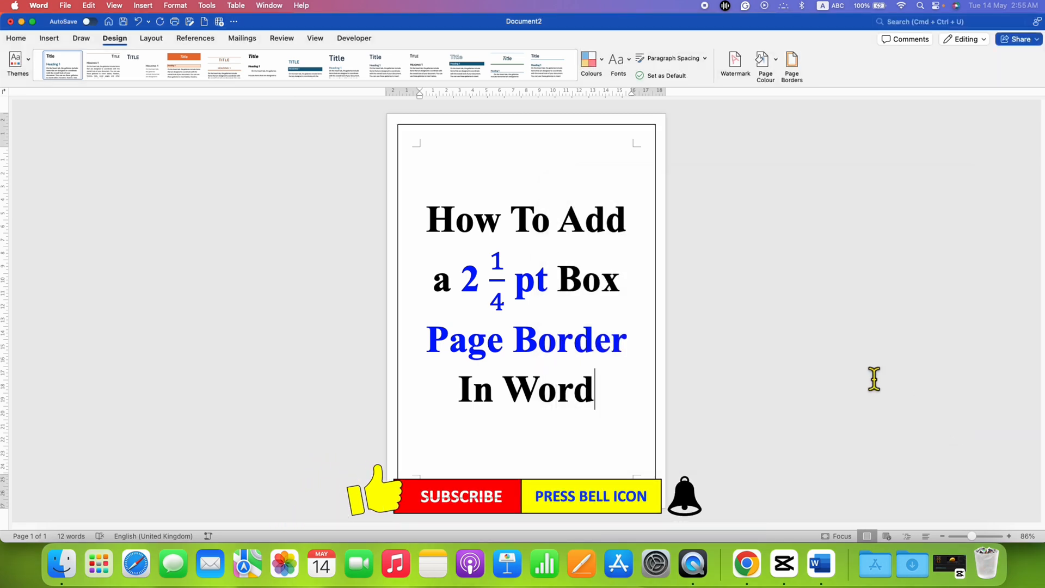
{"action": "mouse_move", "coordinate": [911, 418]}
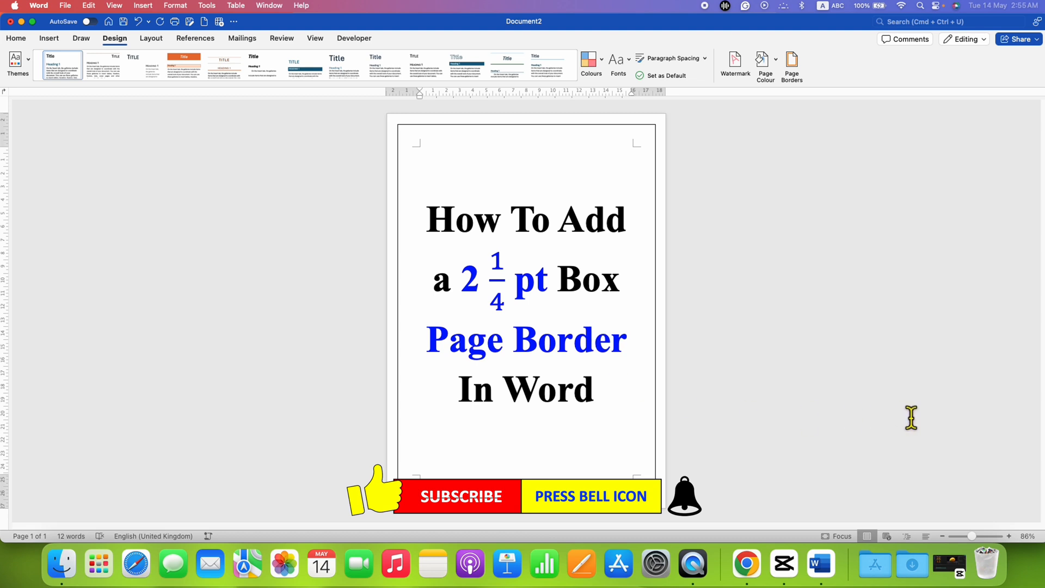
{"action": "left_click", "coordinate": [592, 390]}
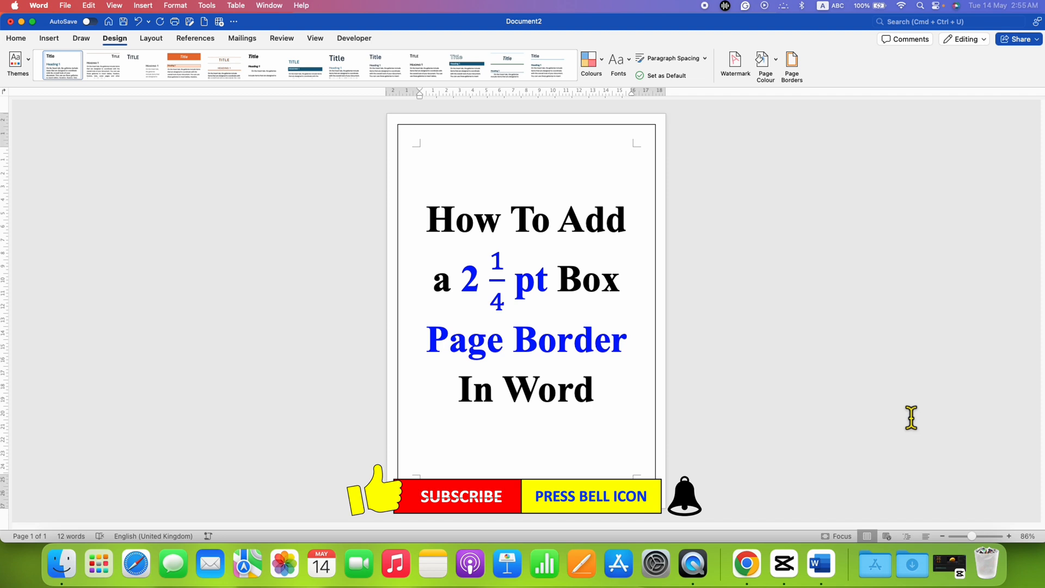
{"action": "left_click", "coordinate": [593, 390]}
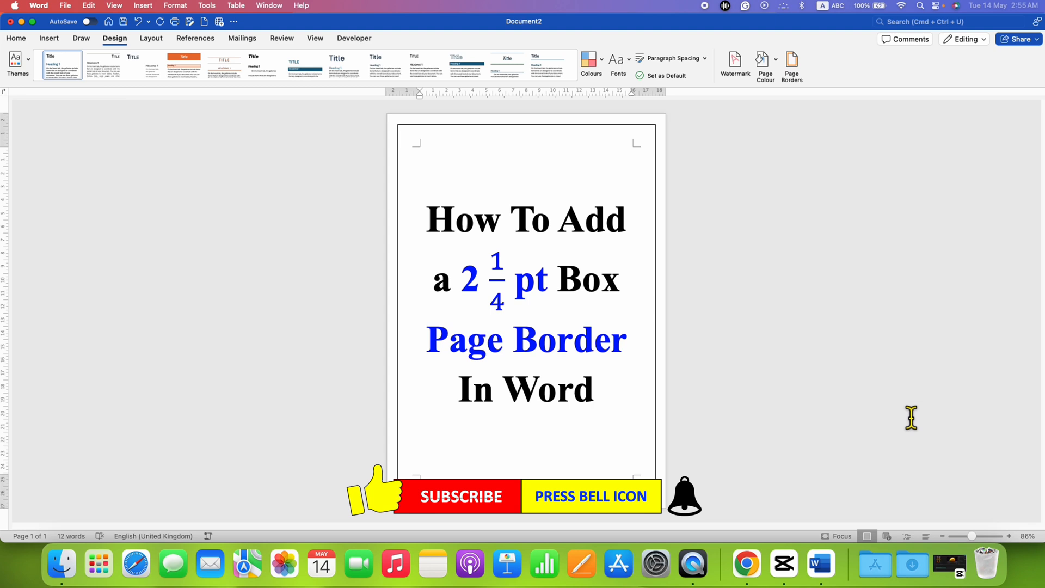
{"action": "left_click", "coordinate": [595, 388]}
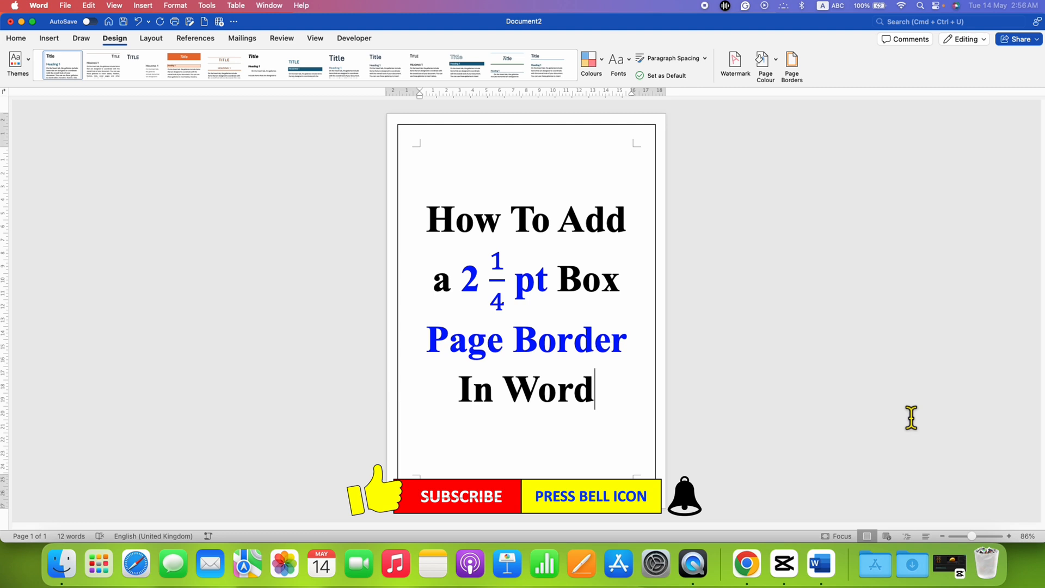